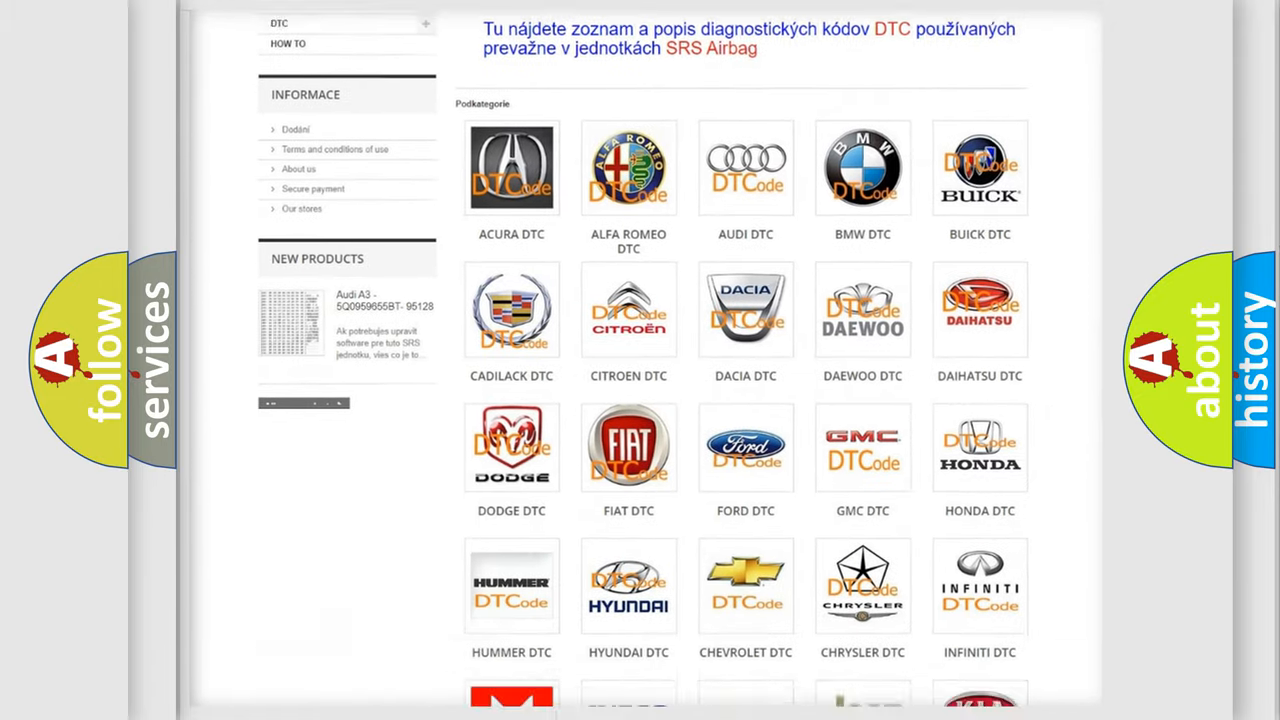
{"action": "scroll", "scroll_direction": "down", "scroll_amount": 3}
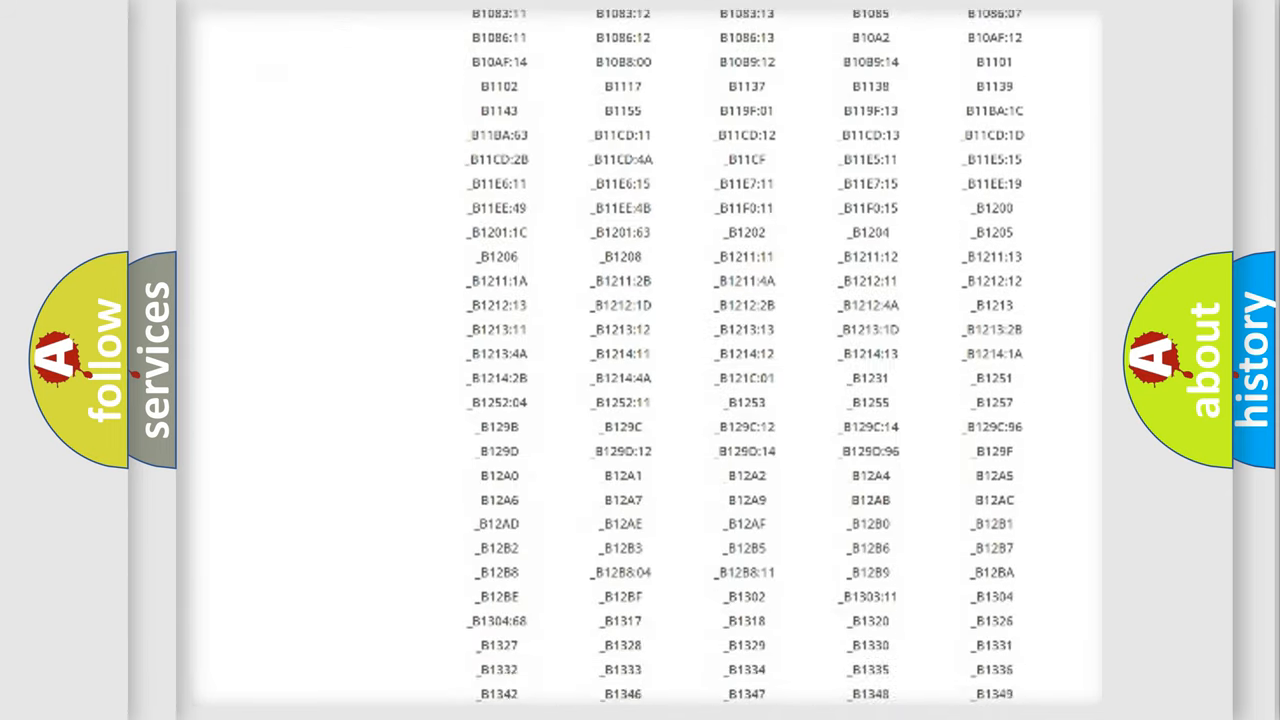
{"action": "scroll", "scroll_direction": "down", "scroll_amount": 3}
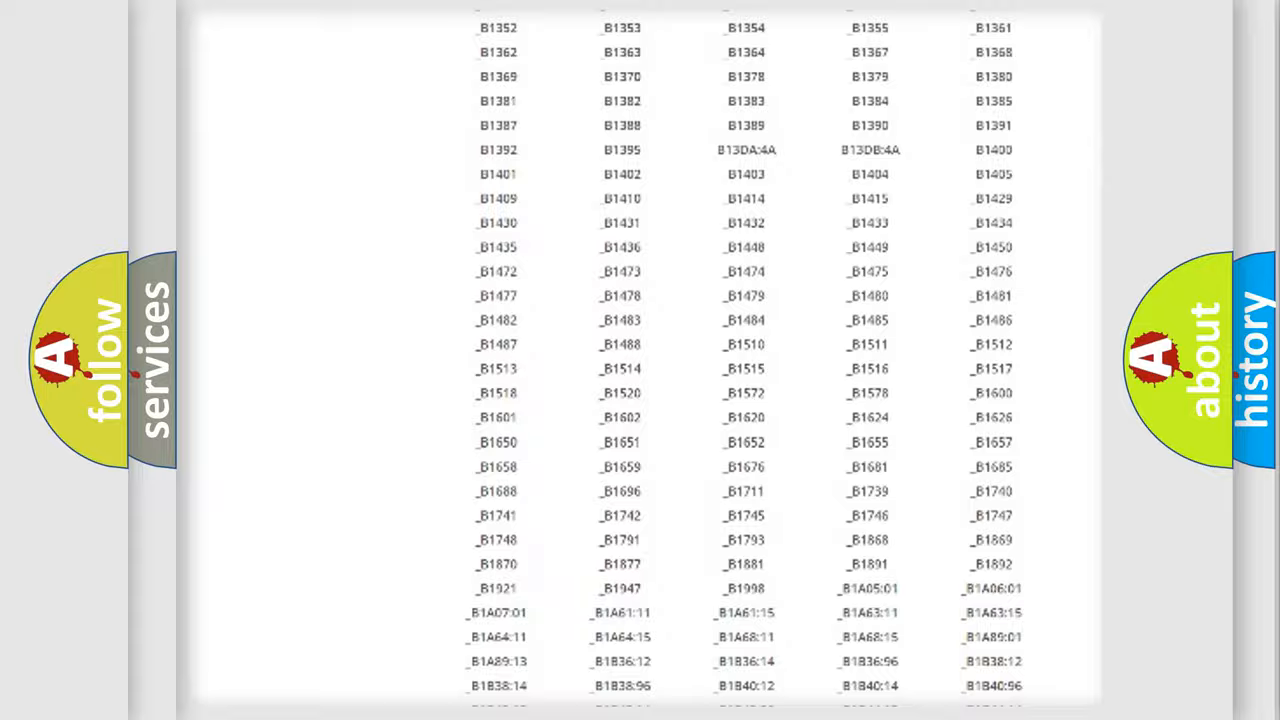